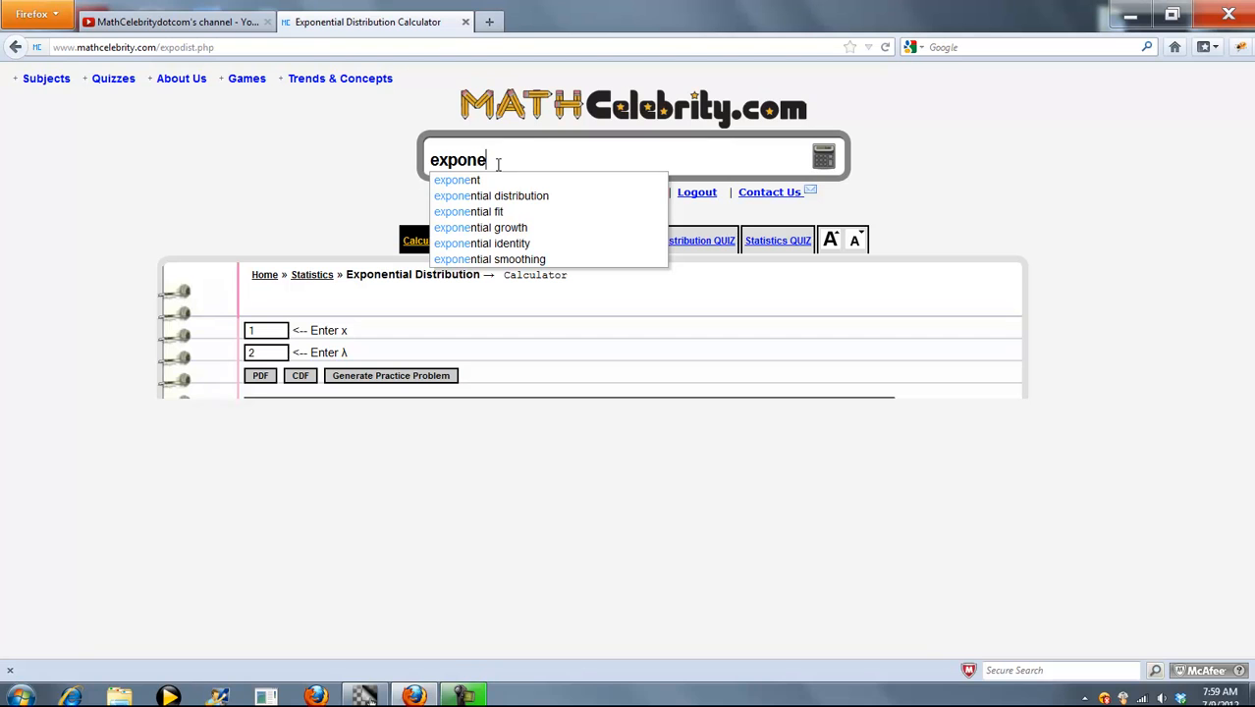
- Search the site for 'exponential smoothing' and reach the Exponential Smoothing Calculator
left_click(489, 259)
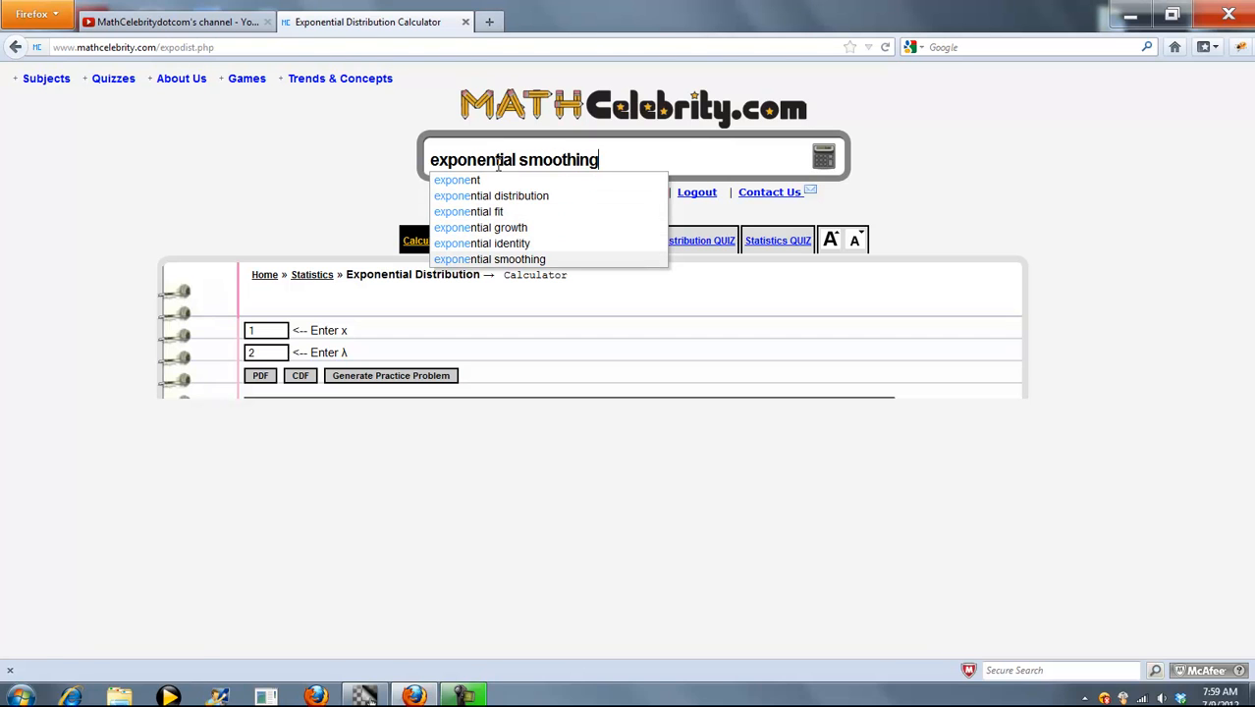
left_click(490, 260)
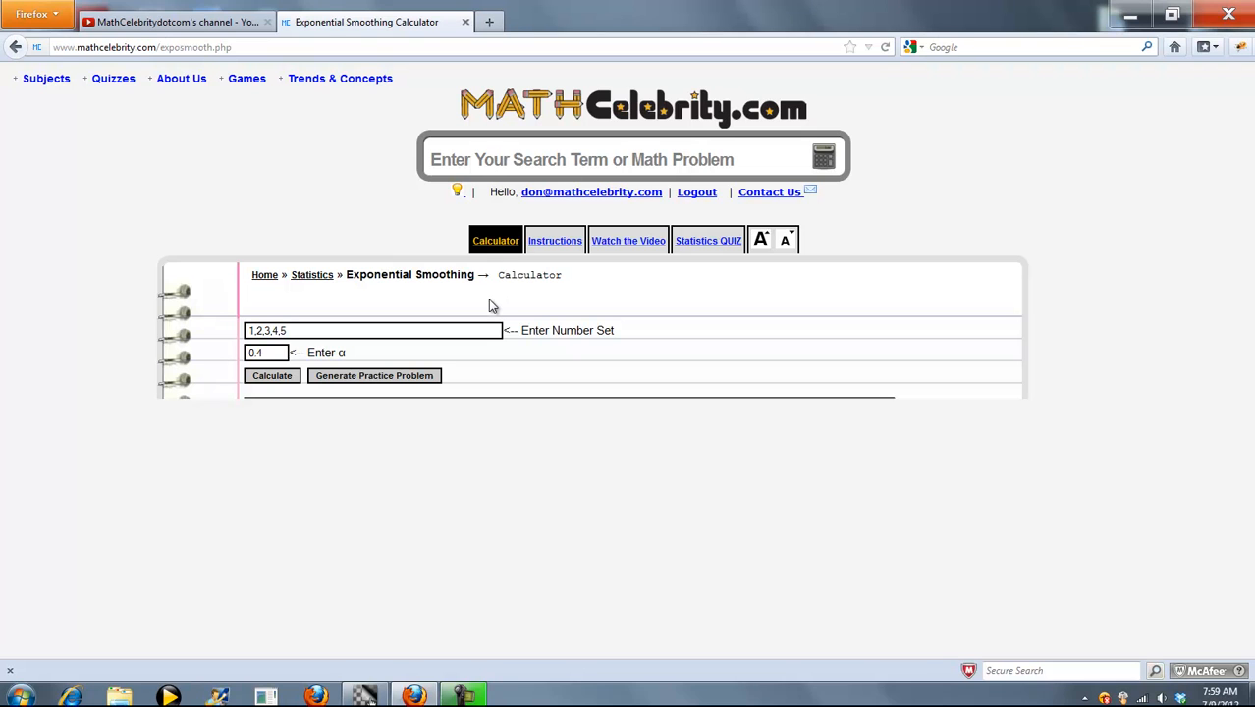
left_click(285, 330)
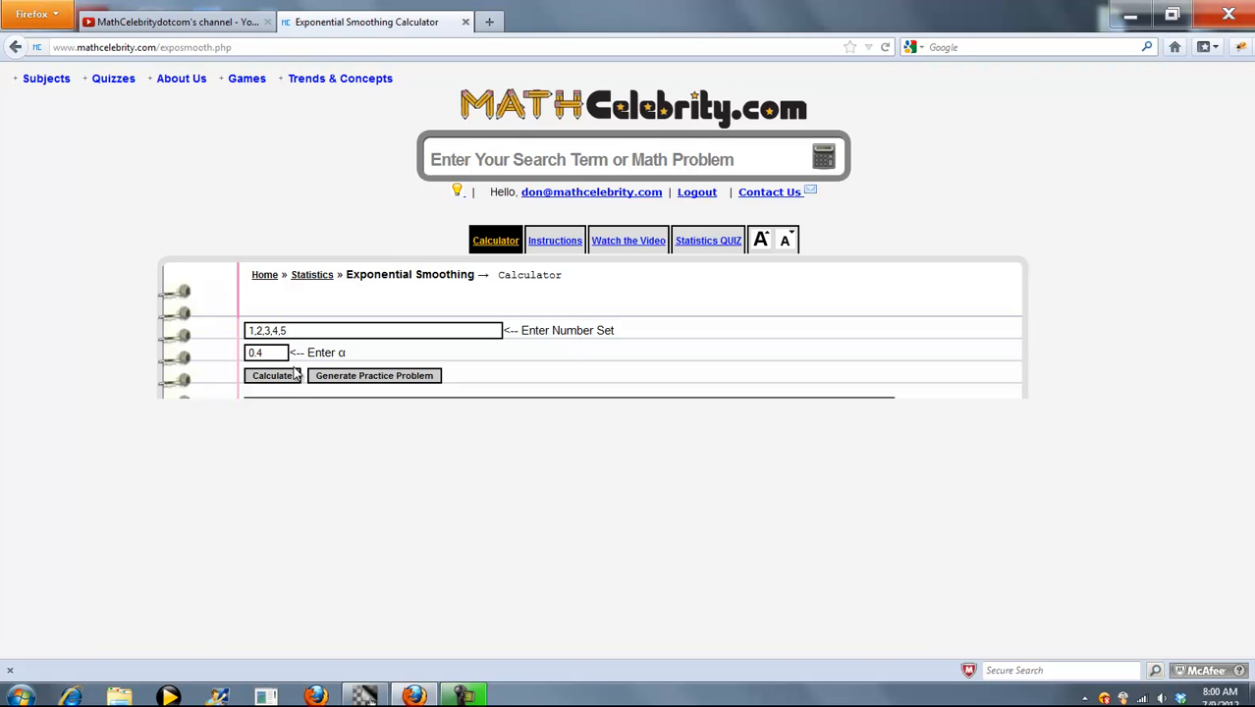
- Calculate smoothing for {1,2,3,4,5} with α 0.4 and review steps t=1–5 ending at 1, 1.4, 2.04, 2.824, 3.6944
left_click(271, 375)
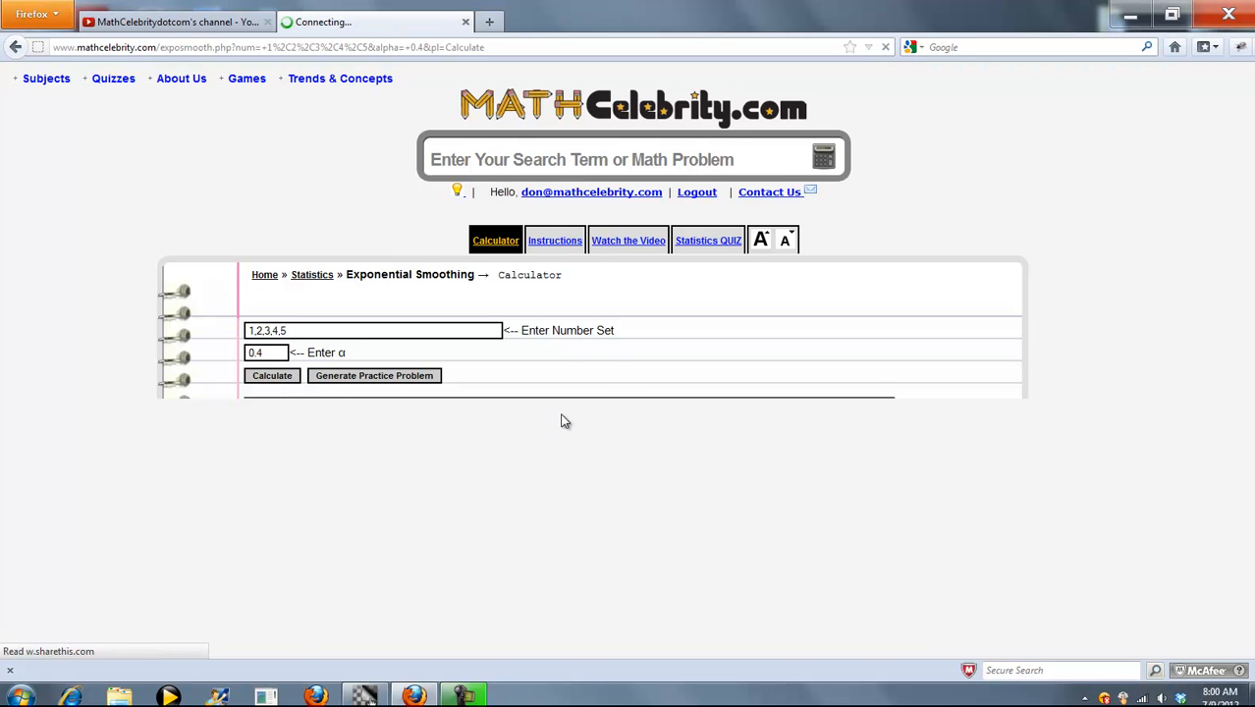
left_click(271, 375)
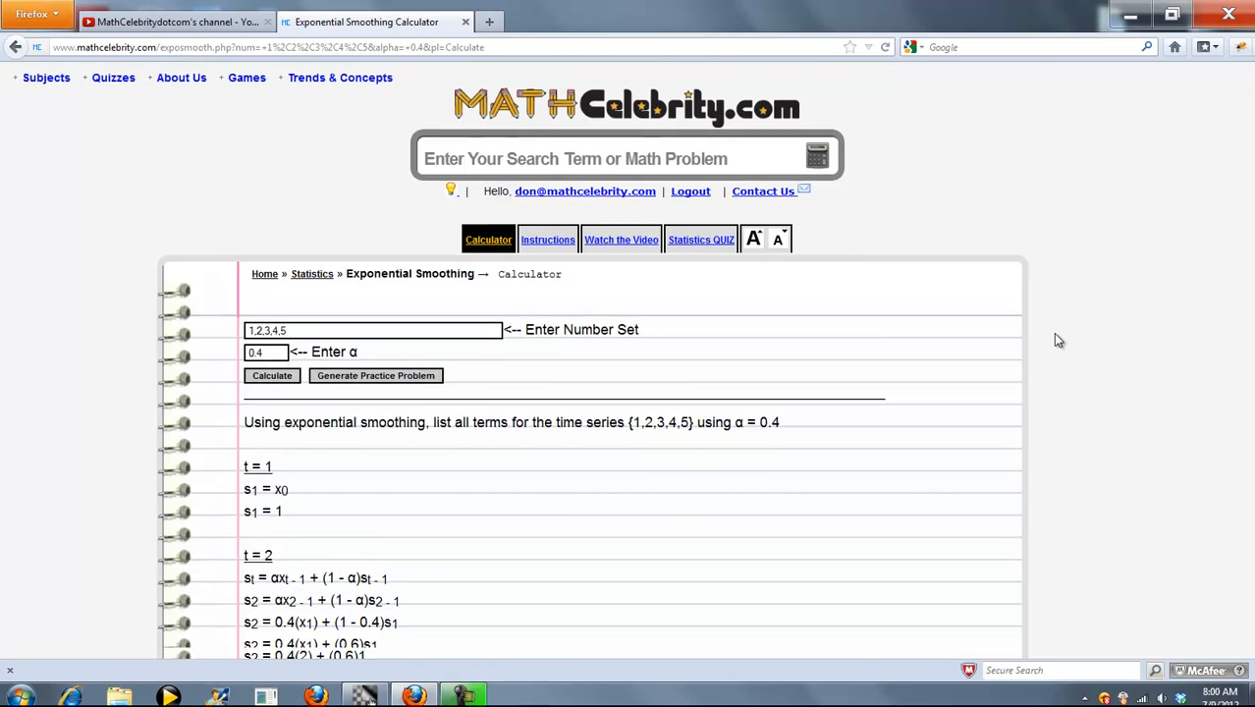
scroll("down", 3)
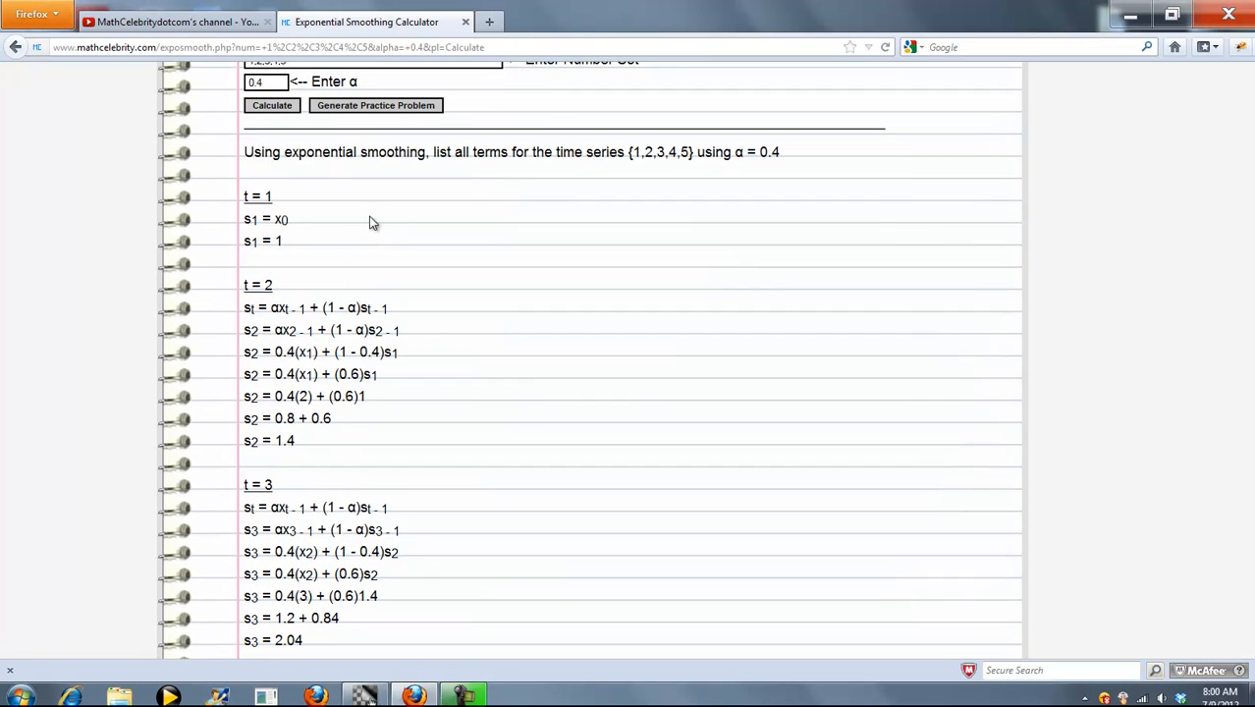
mouse_move(636, 159)
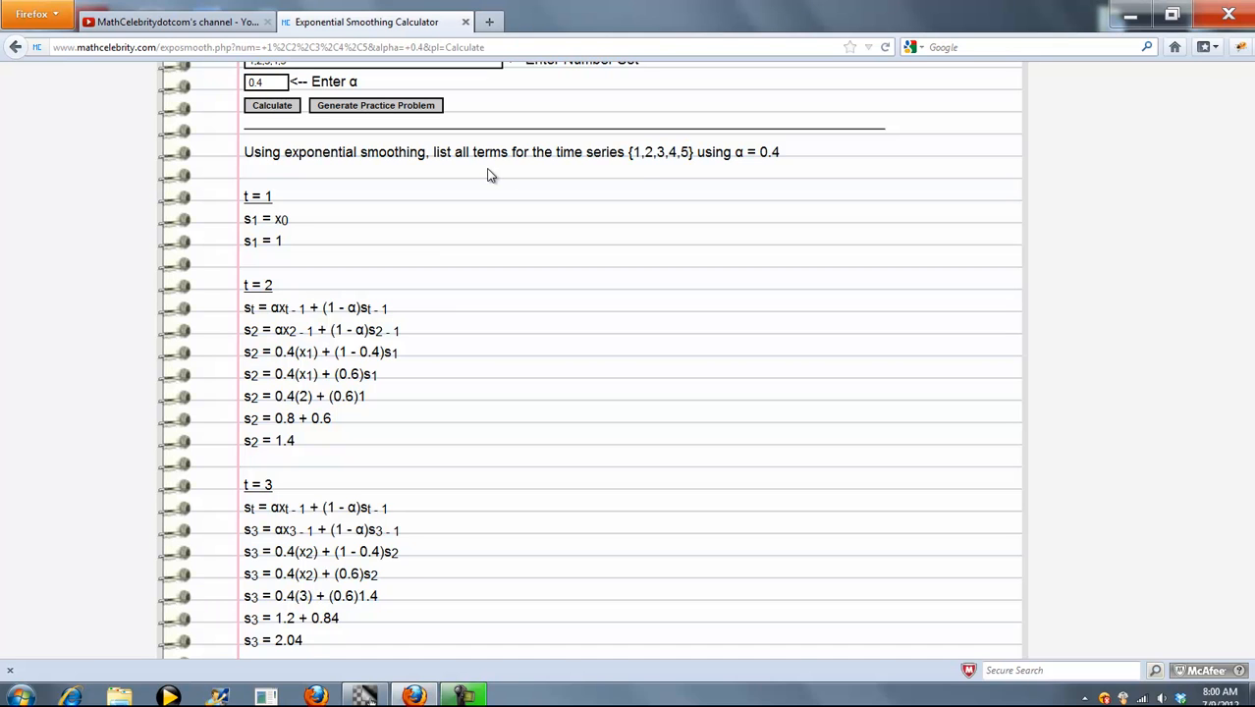
scroll("down", 3)
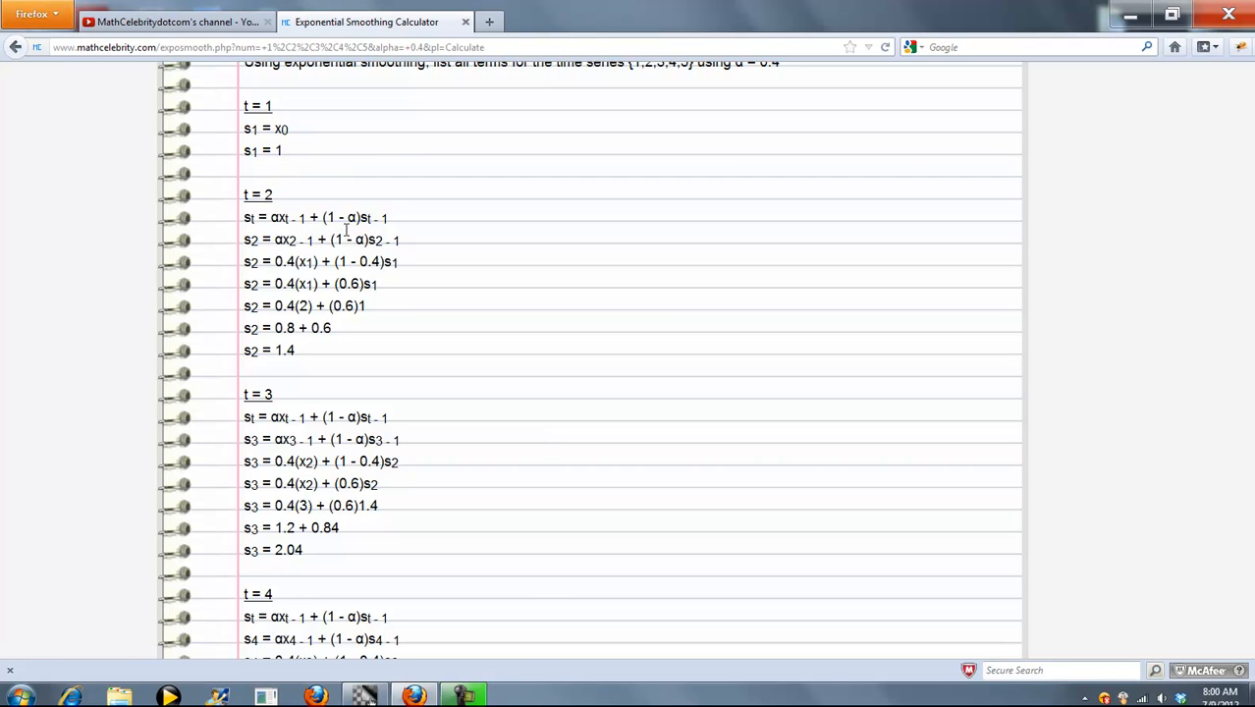
left_click_drag(271, 216, 370, 216)
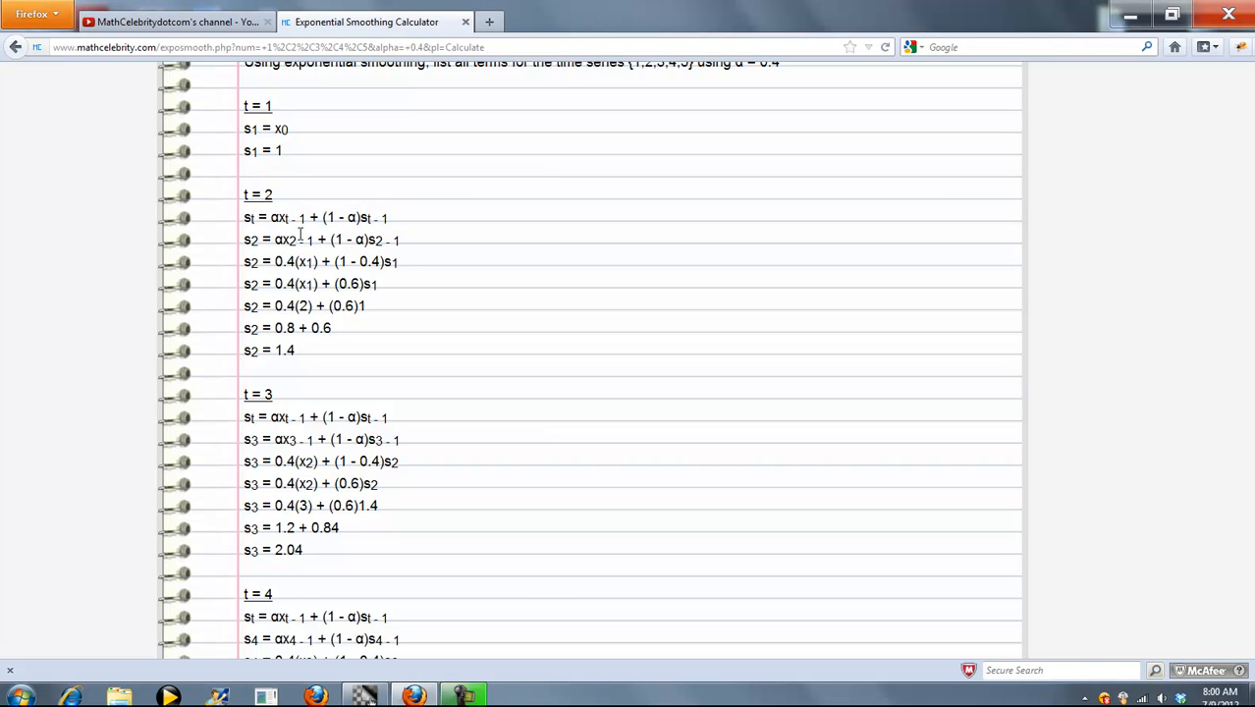
scroll("down", 3)
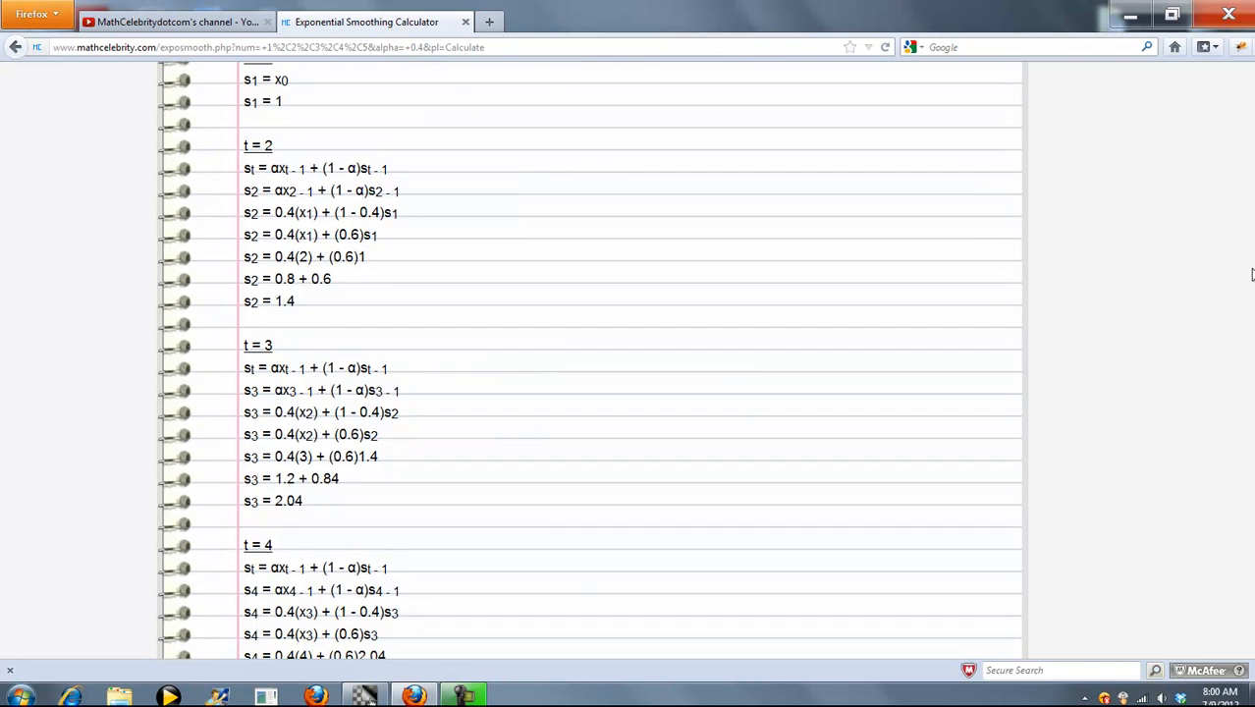
scroll("down", 3)
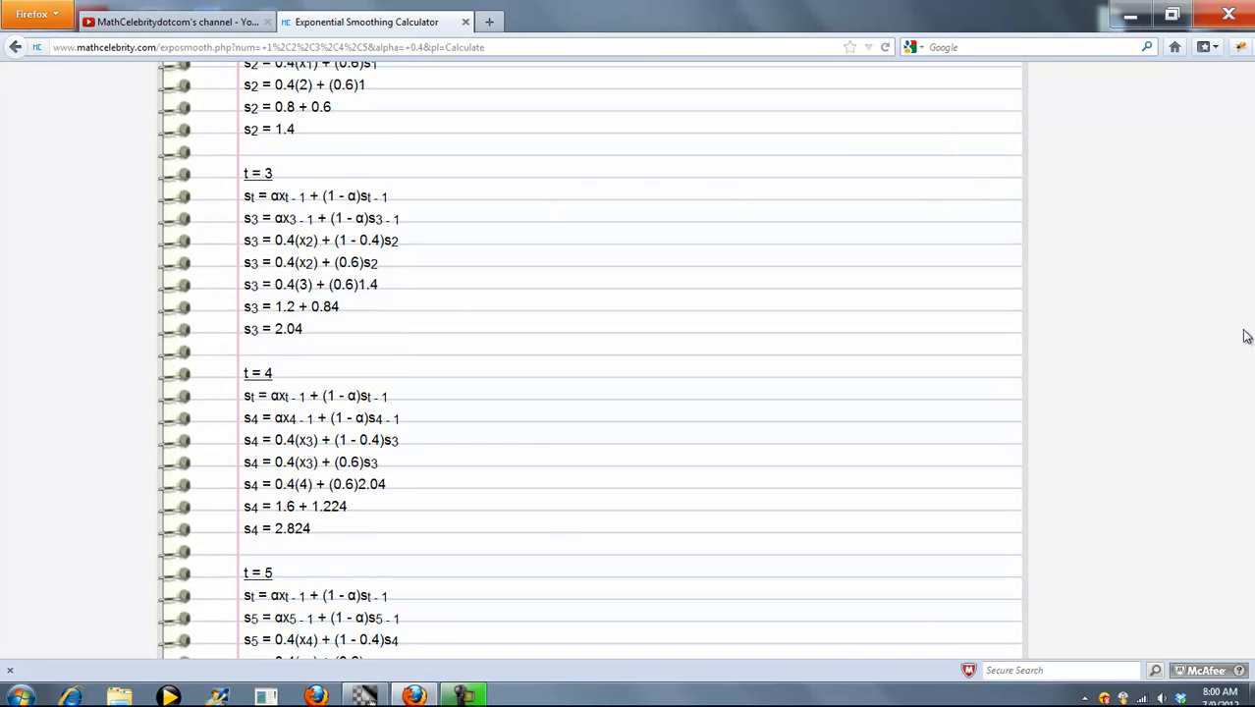
scroll("down", 3)
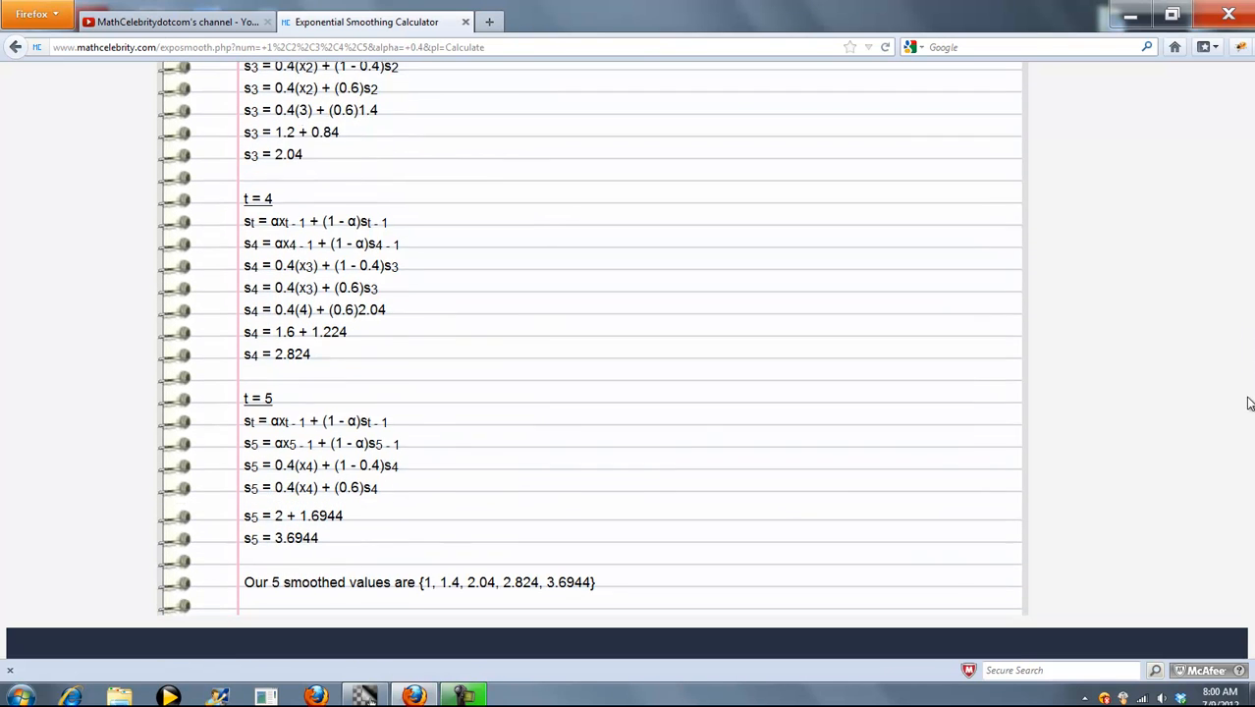
scroll("down", 3)
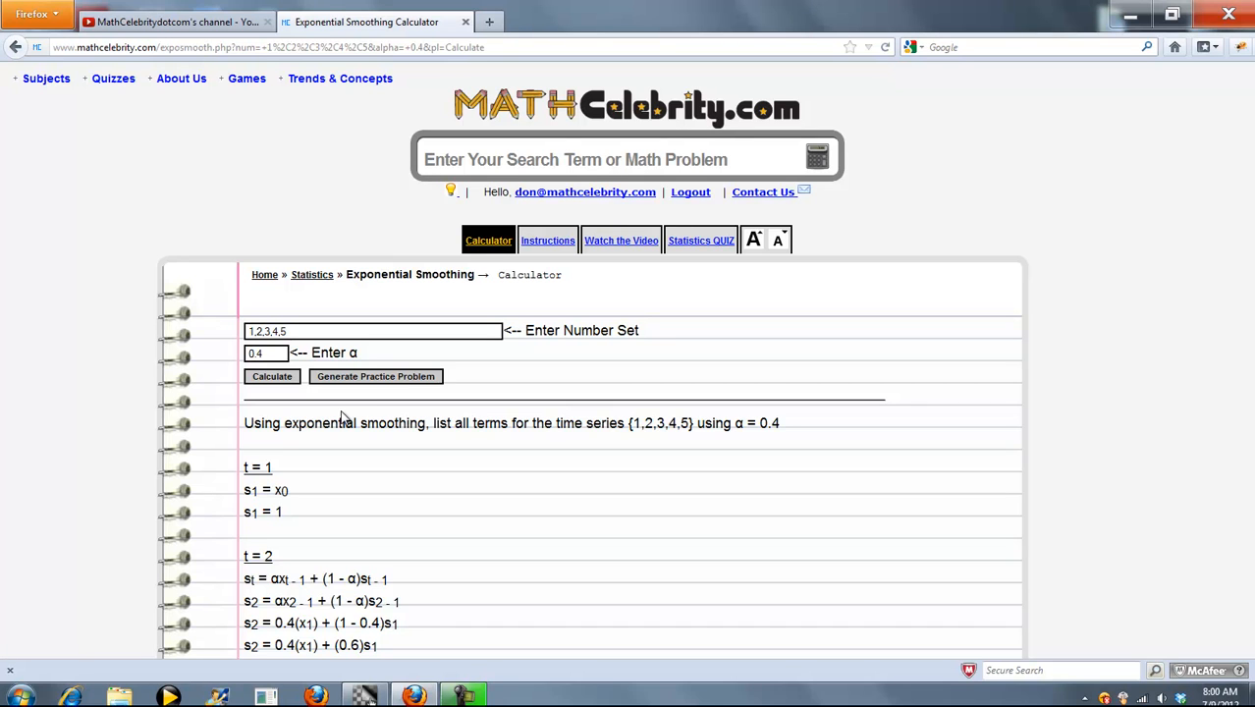
mouse_move(352, 389)
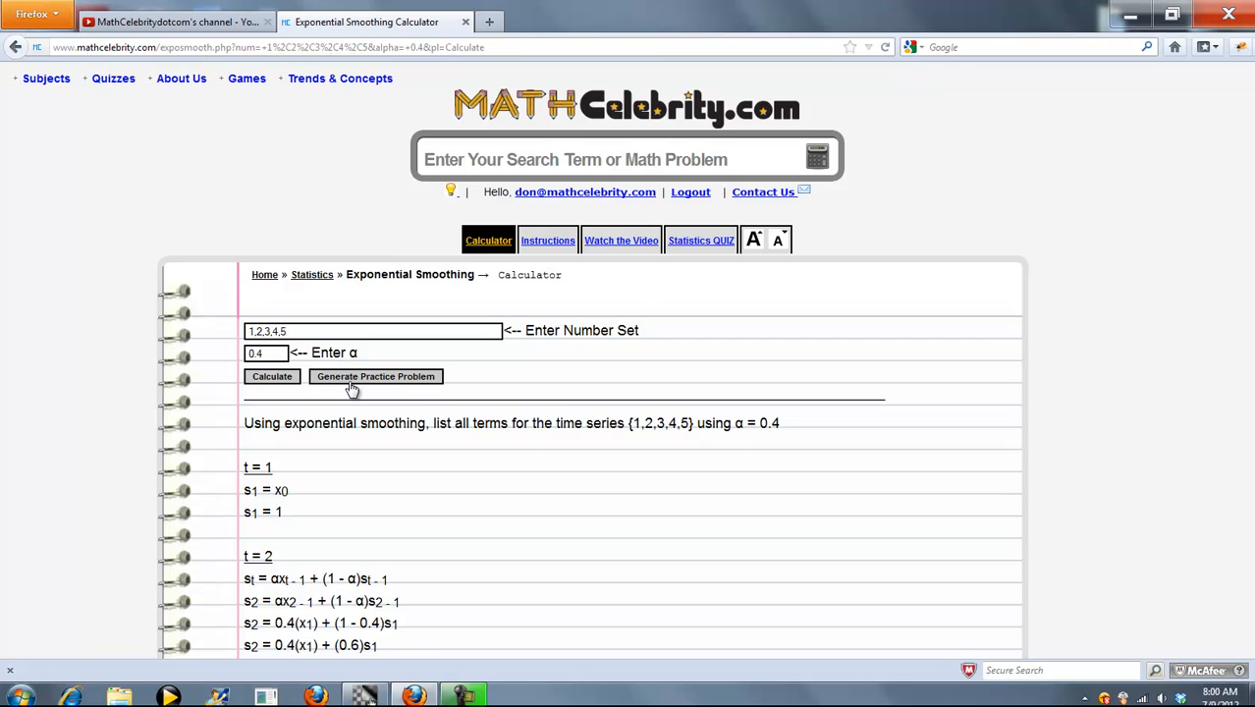
- Generate a practice problem, filling in number set 3,9,2,3,9 and α 0.62
left_click(375, 377)
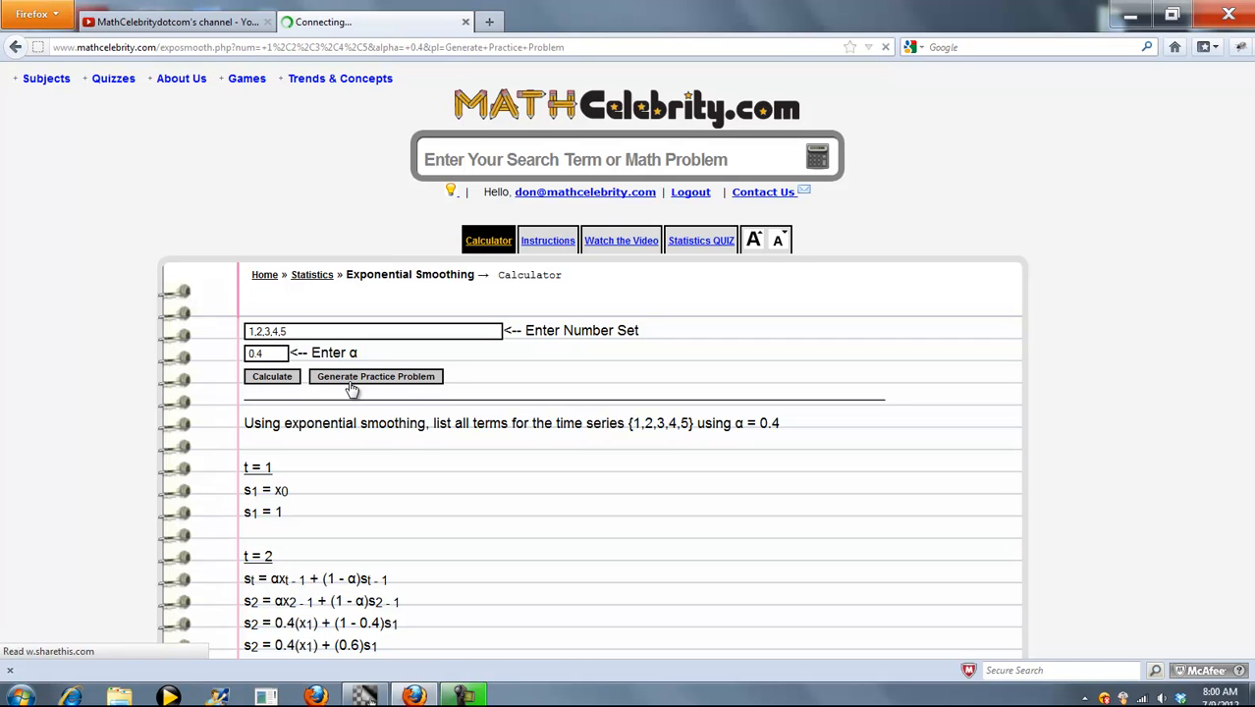
left_click(373, 375)
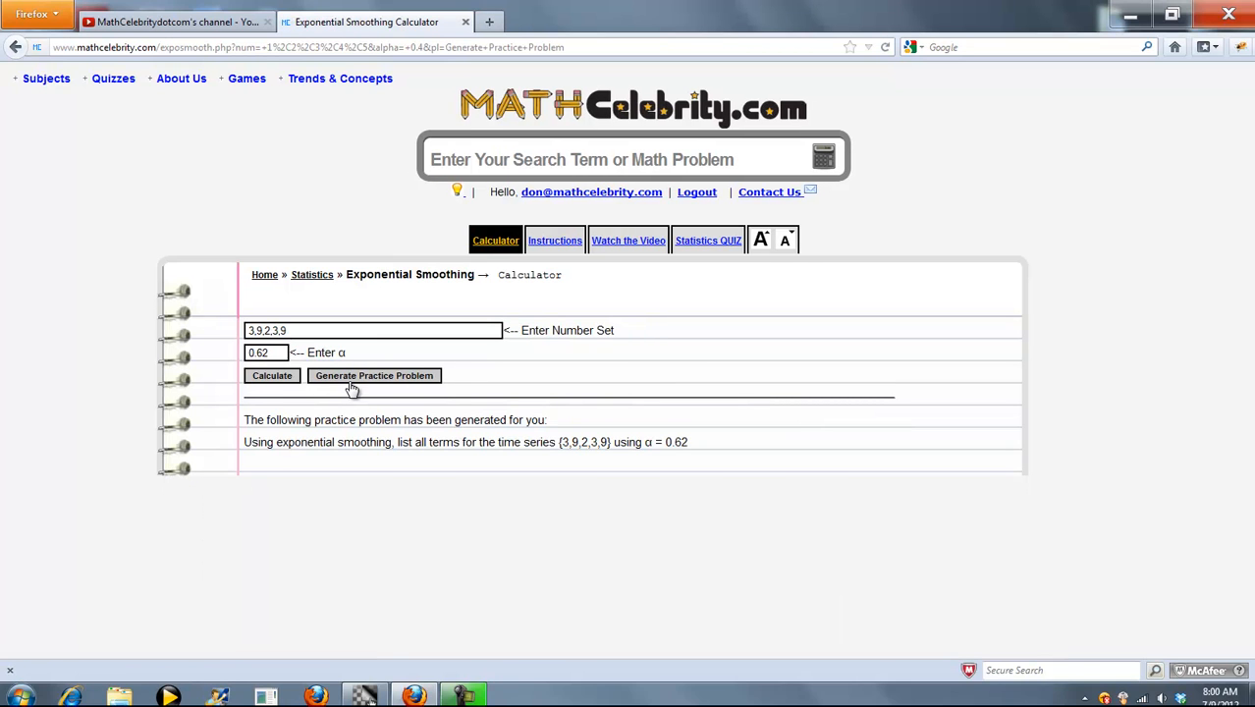
mouse_move(454, 479)
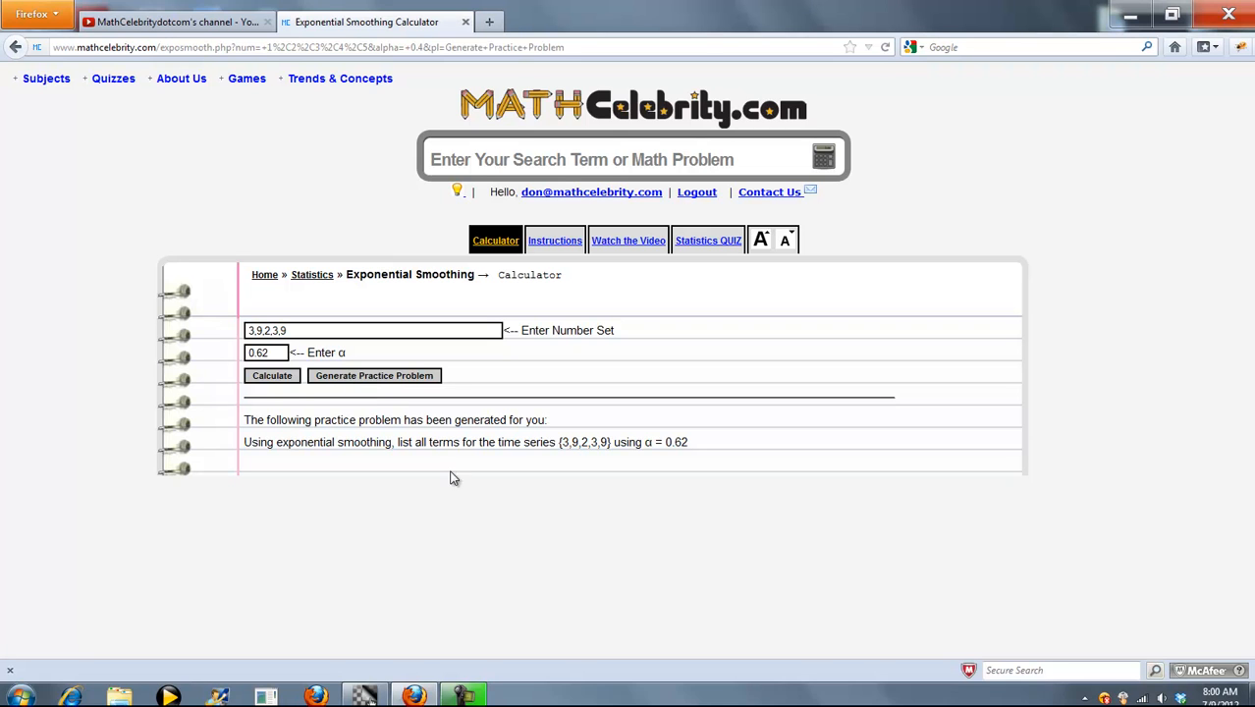
triple_click(374, 330)
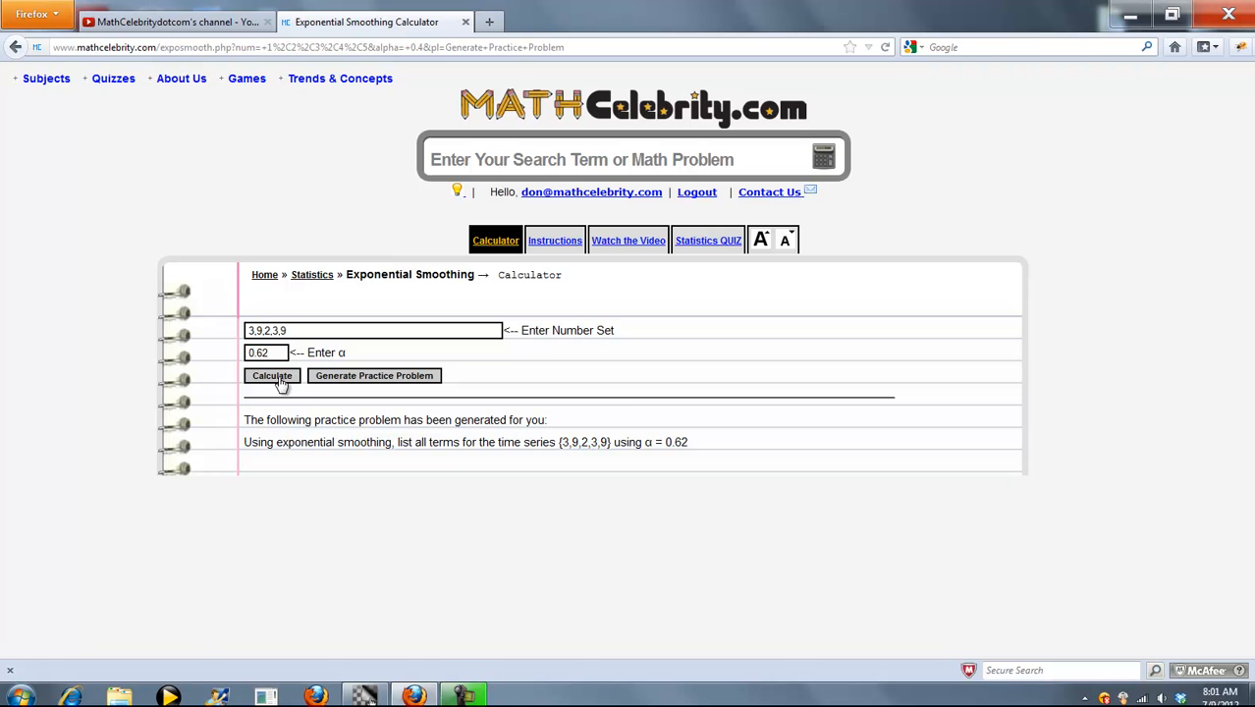
- Calculate the practice set and review steps to smoothed values 3, 6.72, 3.7936, 3.301568, 6.83459584
left_click(271, 375)
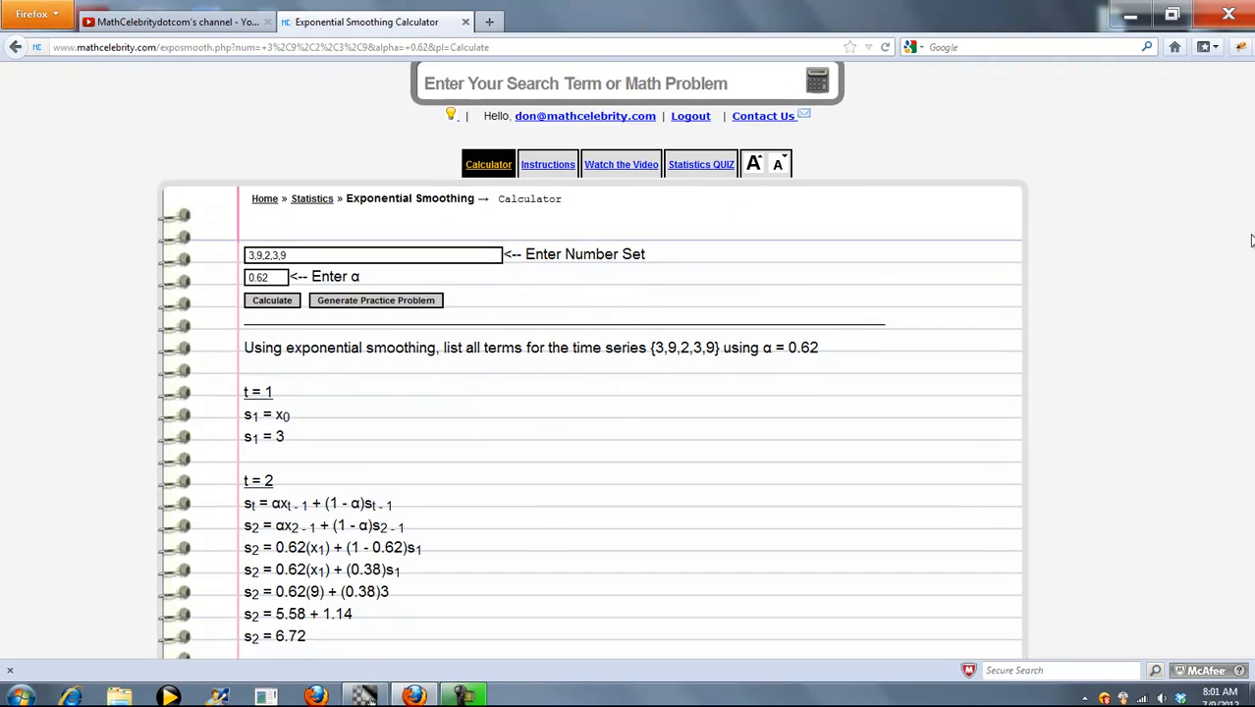
scroll("down", 3)
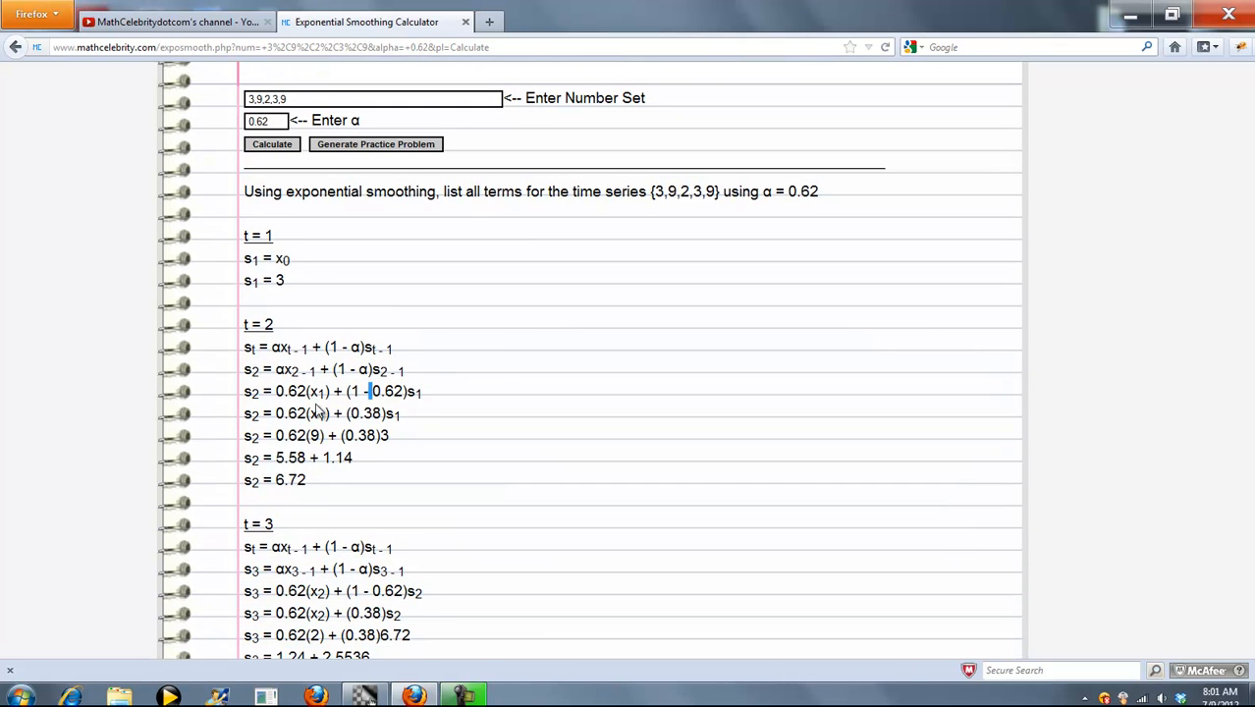
mouse_move(725, 440)
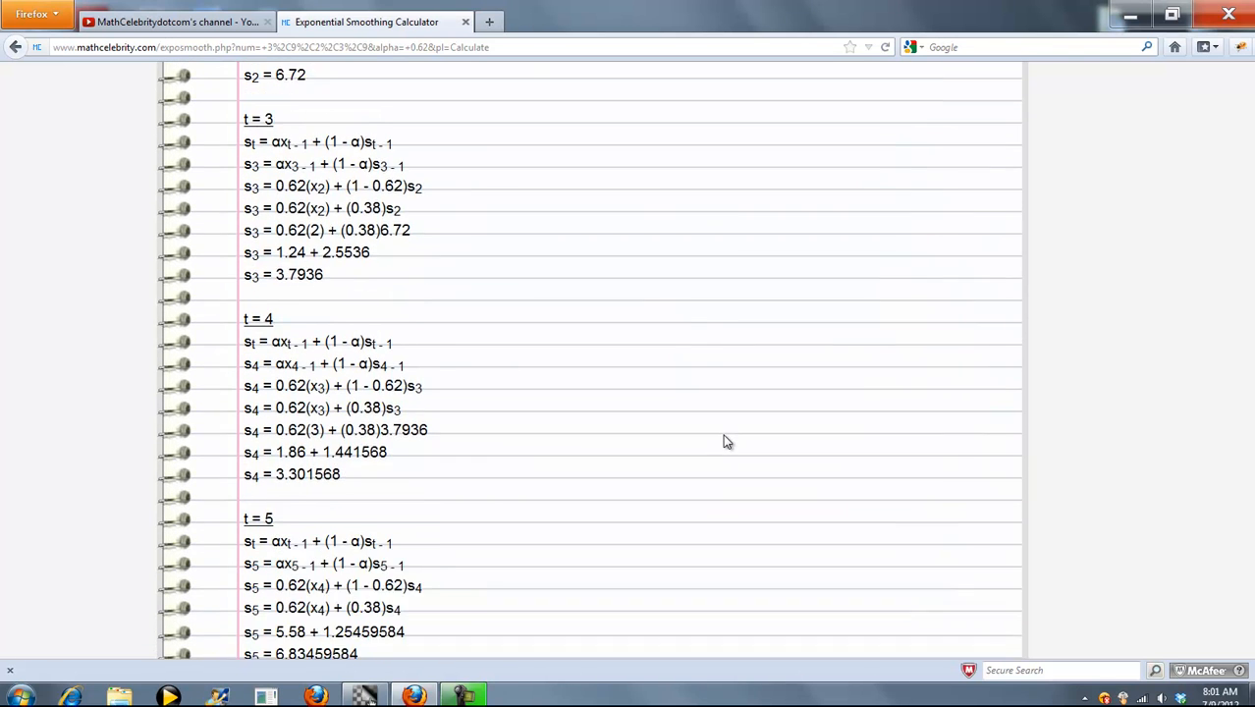
scroll("down", 3)
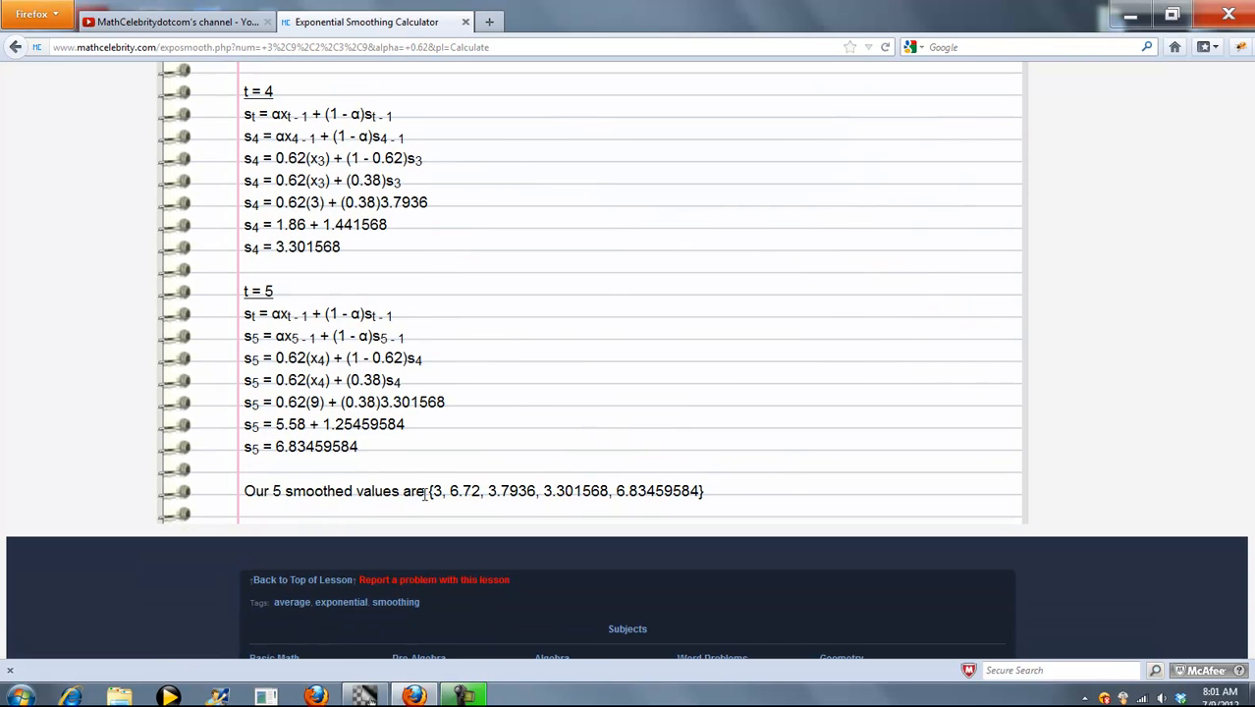
left_click_drag(430, 491, 637, 491)
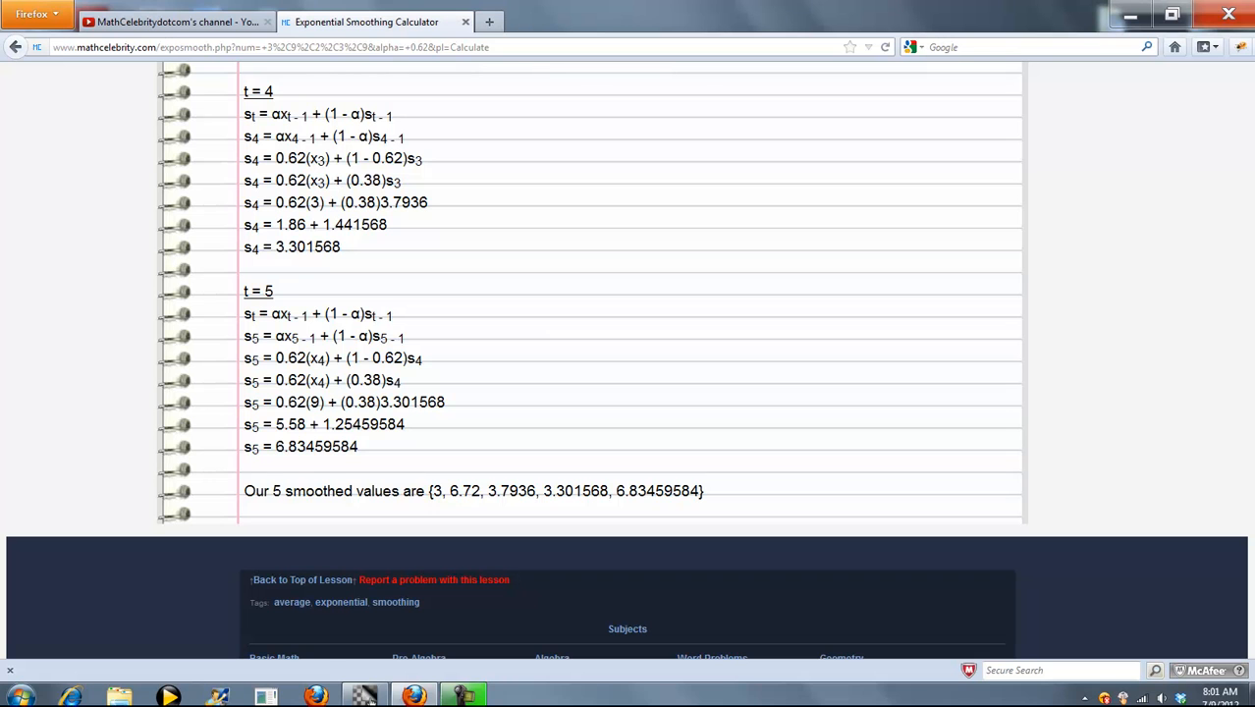
scroll("up", 3)
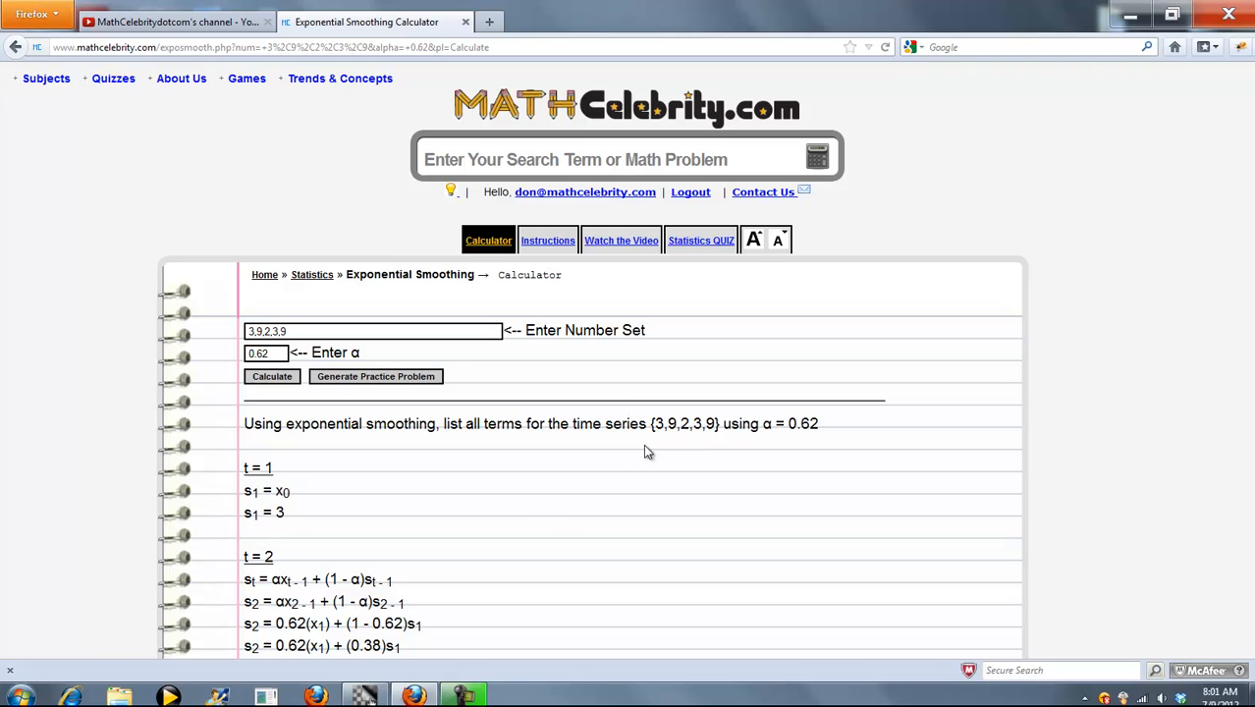
mouse_move(762, 192)
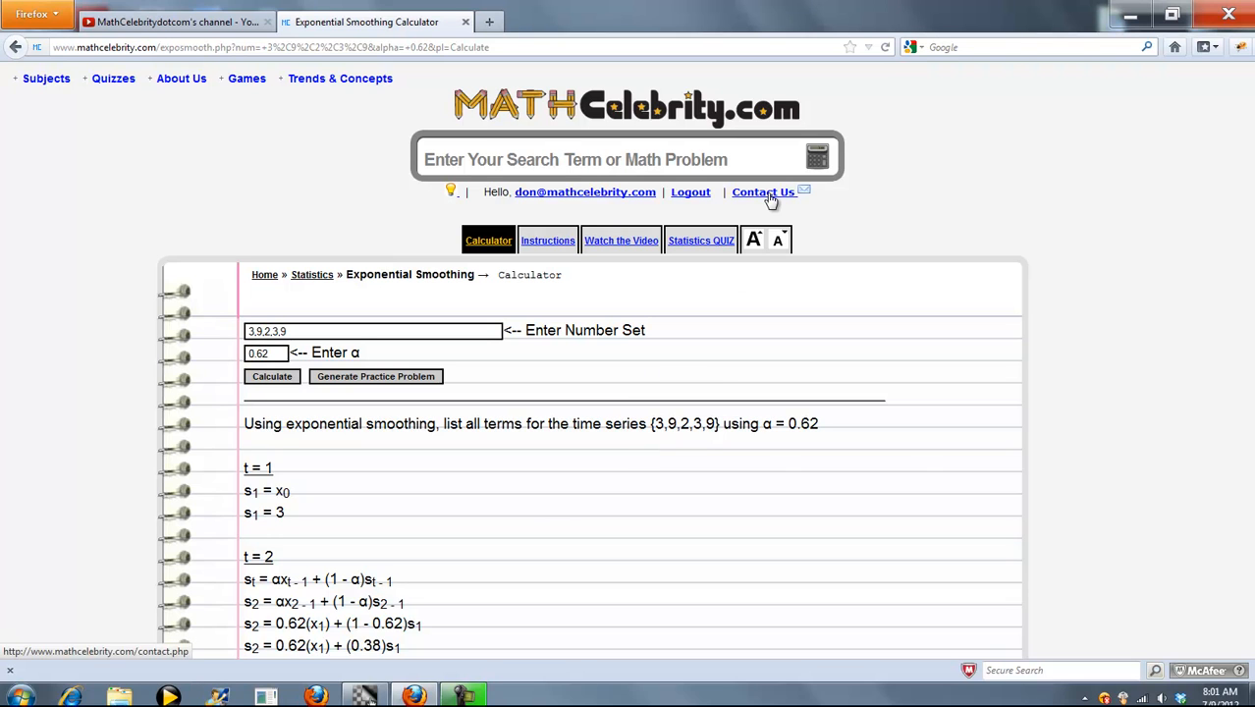
mouse_move(825, 354)
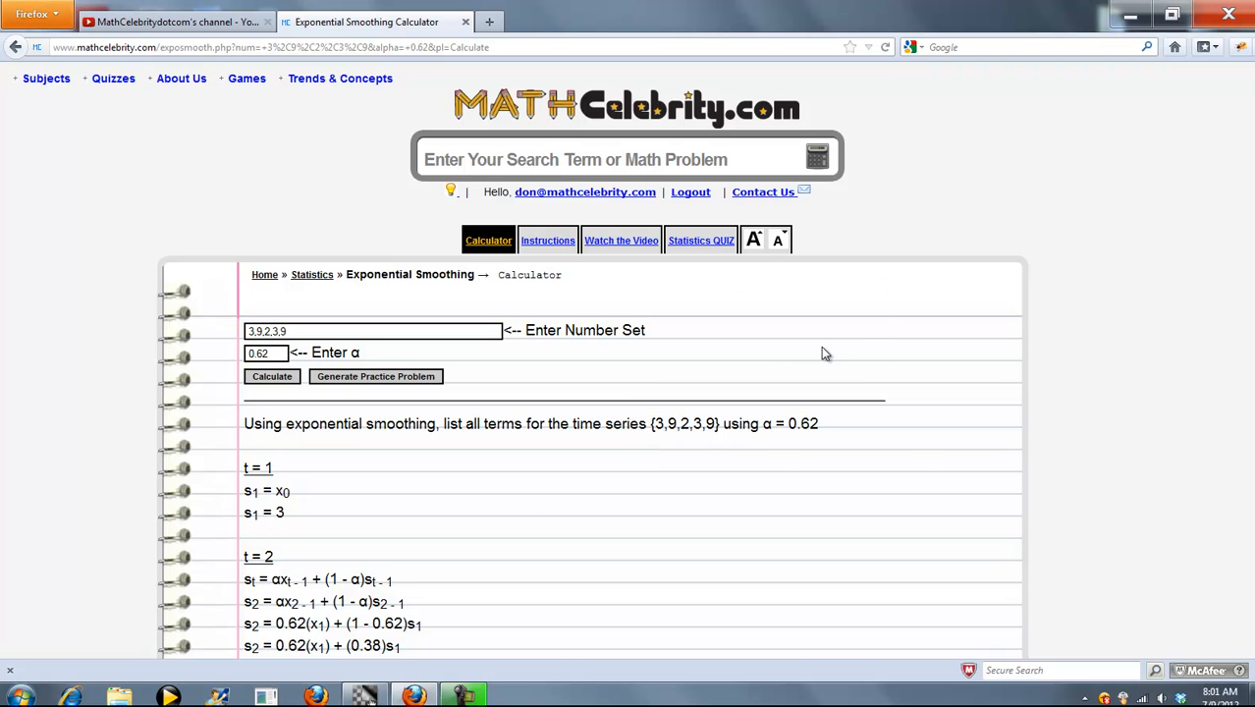